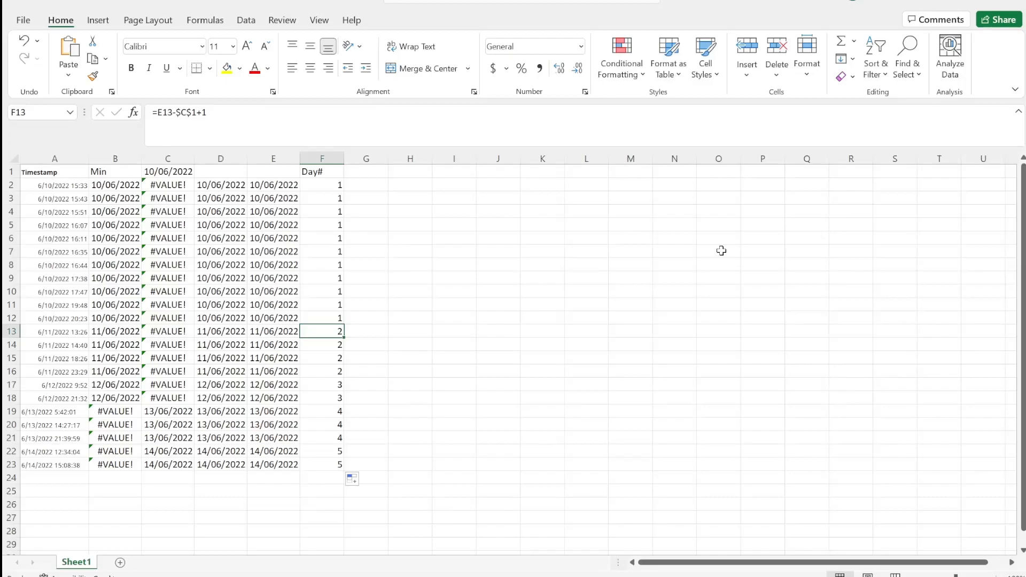
# - Start a LET formula in G2 that names the A2 timestamp as a
pyautogui.click(366, 184)
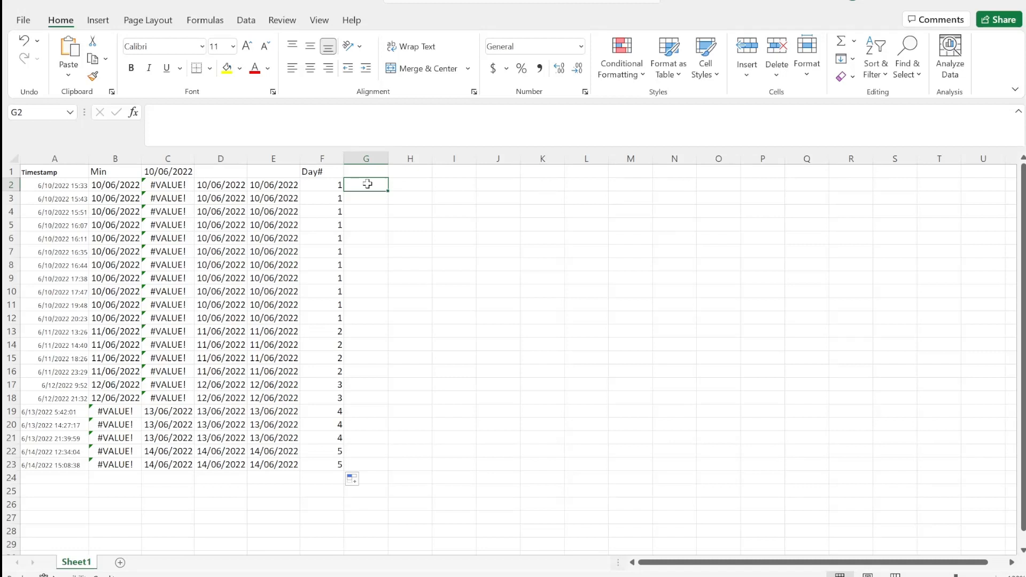
pyautogui.write('=LET(')
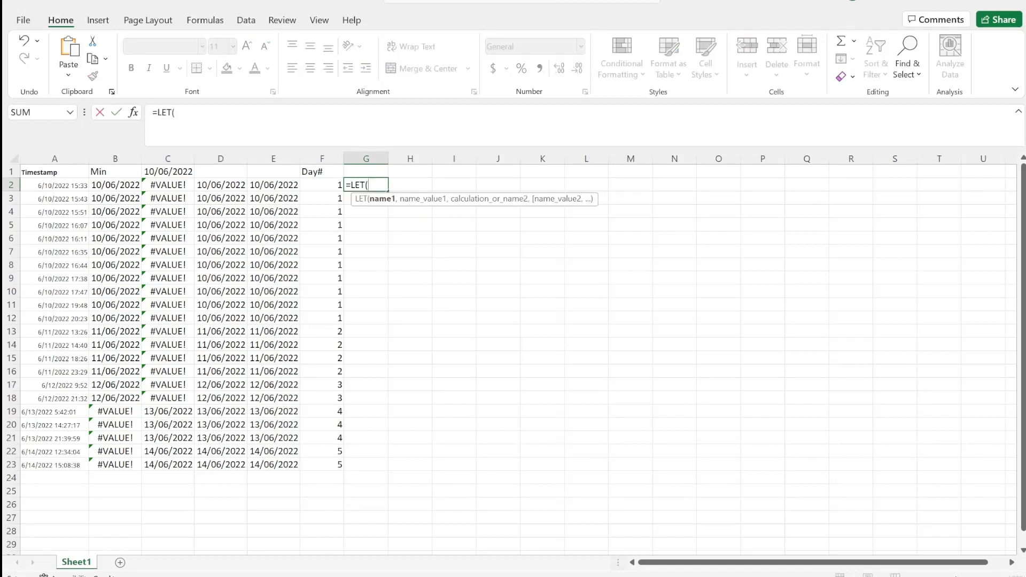
pyautogui.write('a')
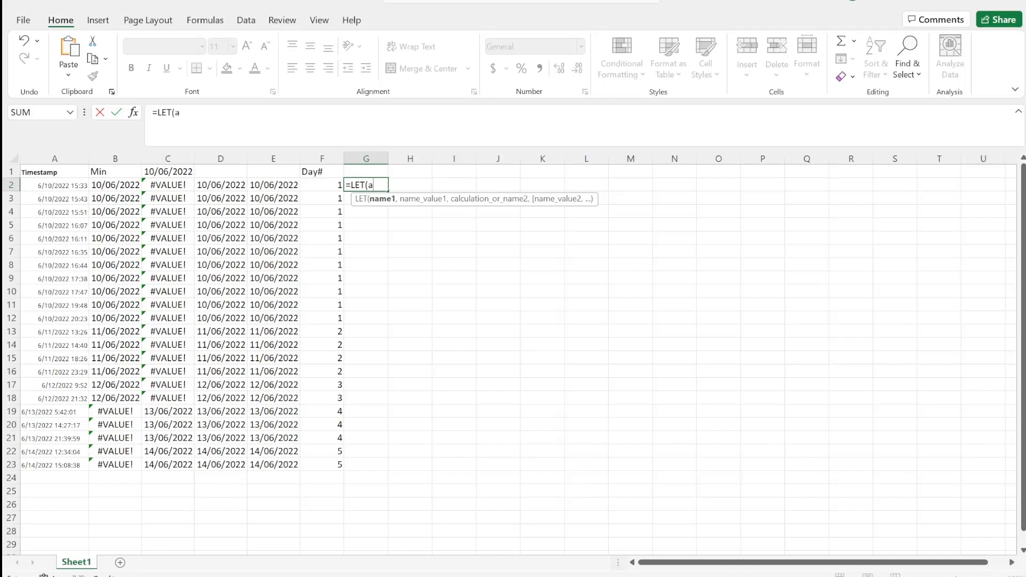
pyautogui.write(',')
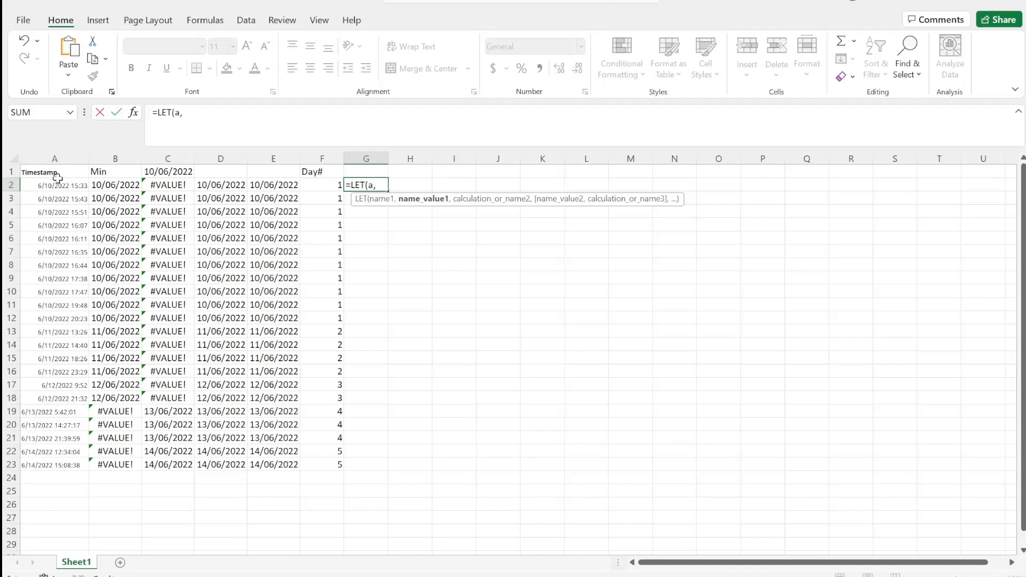
pyautogui.click(54, 185)
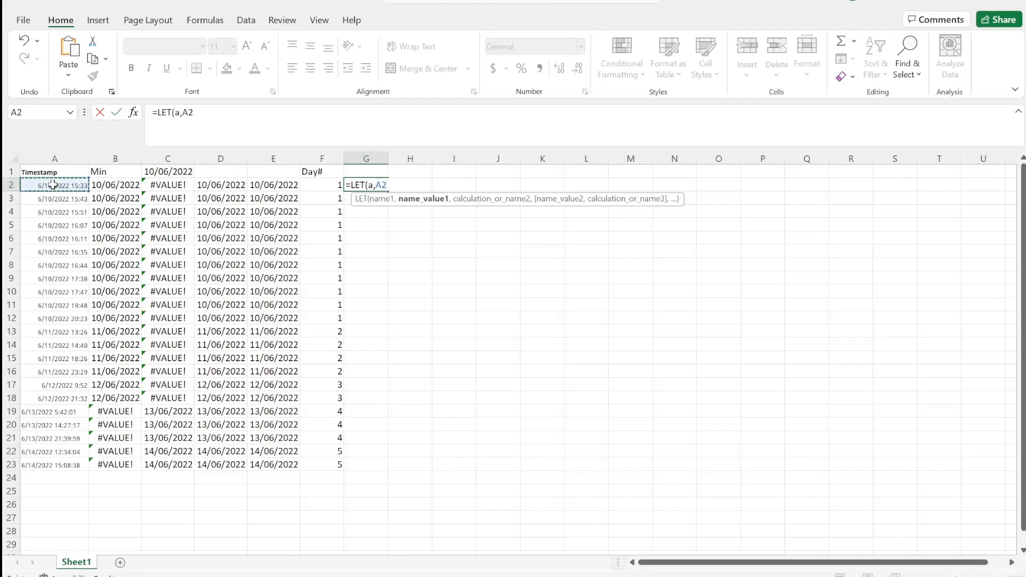
pyautogui.write(',')
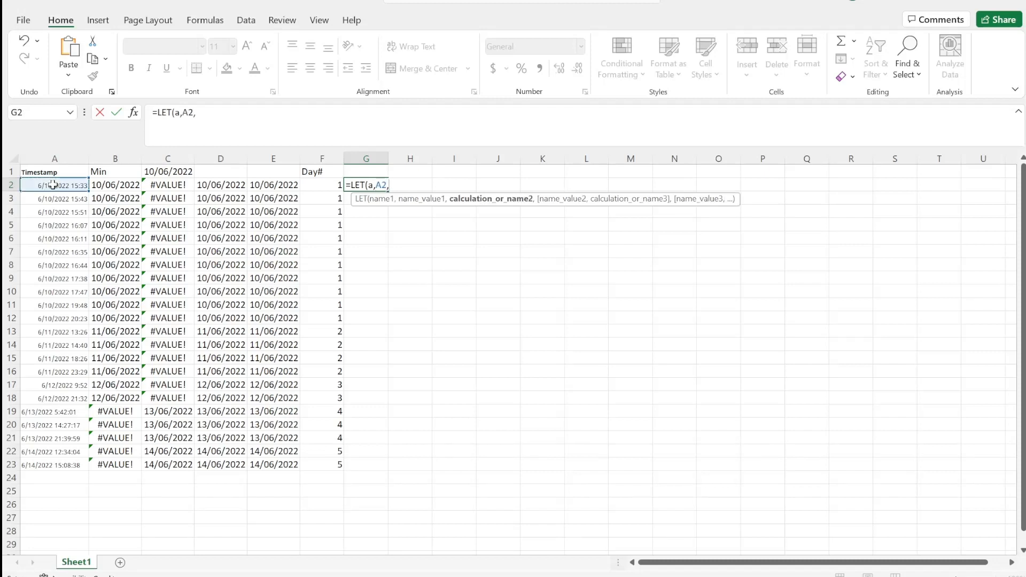
# - Define b as LEFT(A2,4) and return a*b, giving 201065465.3
pyautogui.write('b')
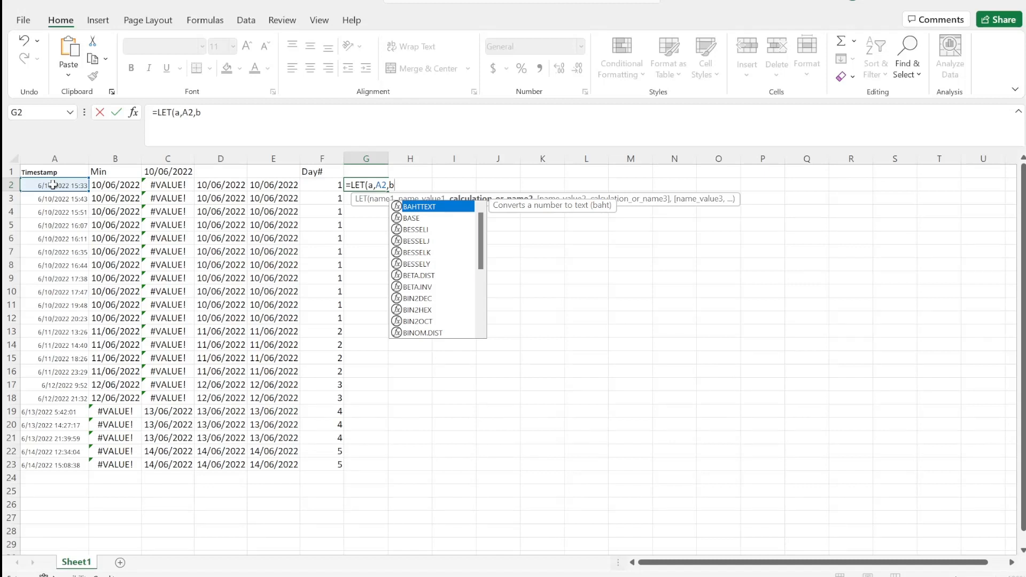
pyautogui.write(',')
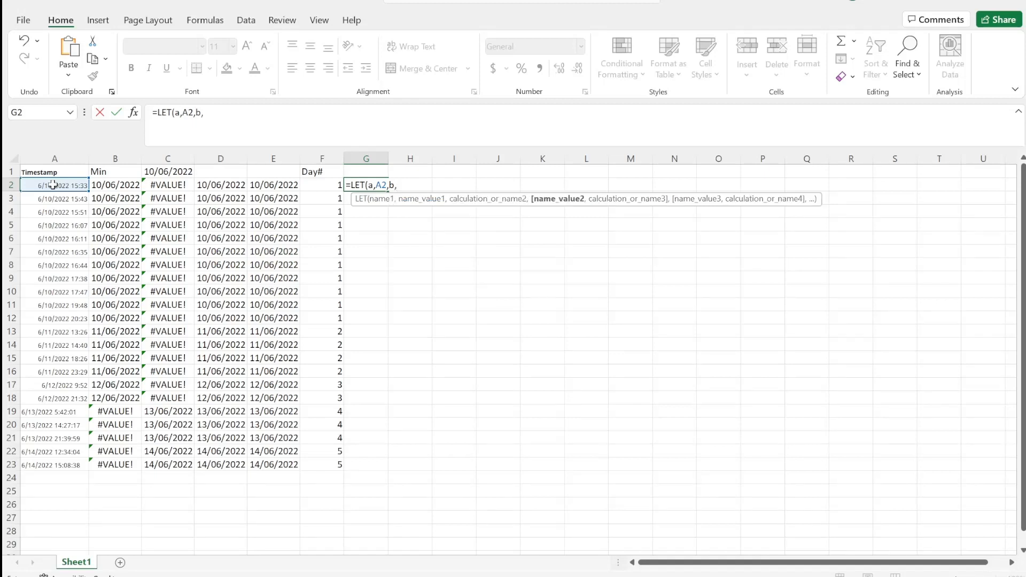
pyautogui.write('LEFT(')
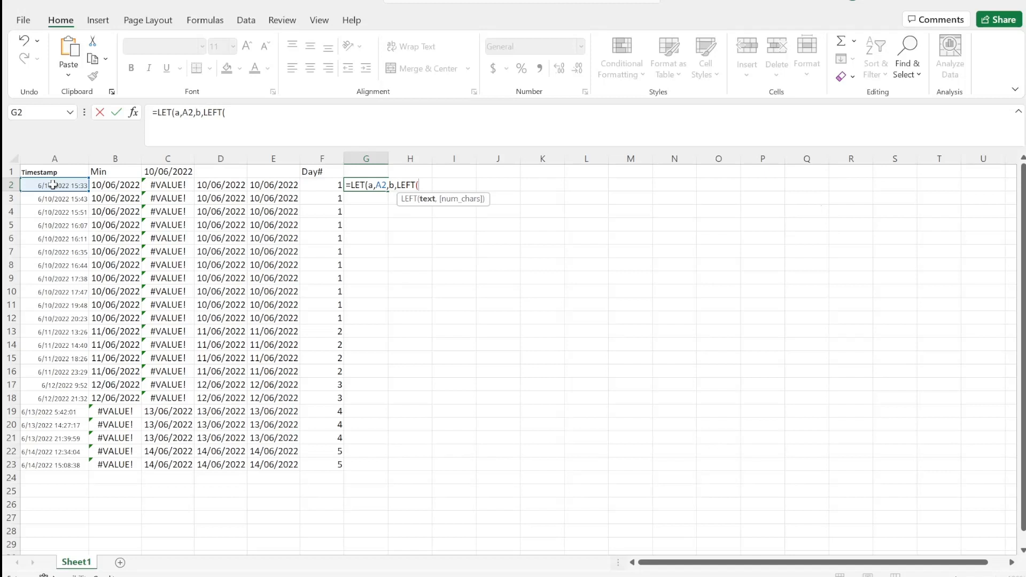
pyautogui.click(54, 184)
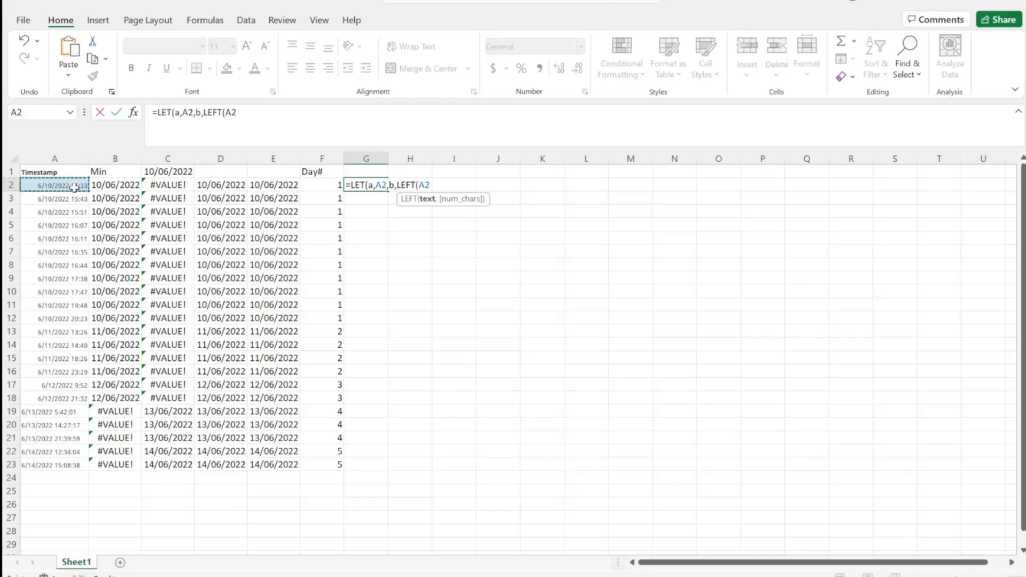
pyautogui.write(',4')
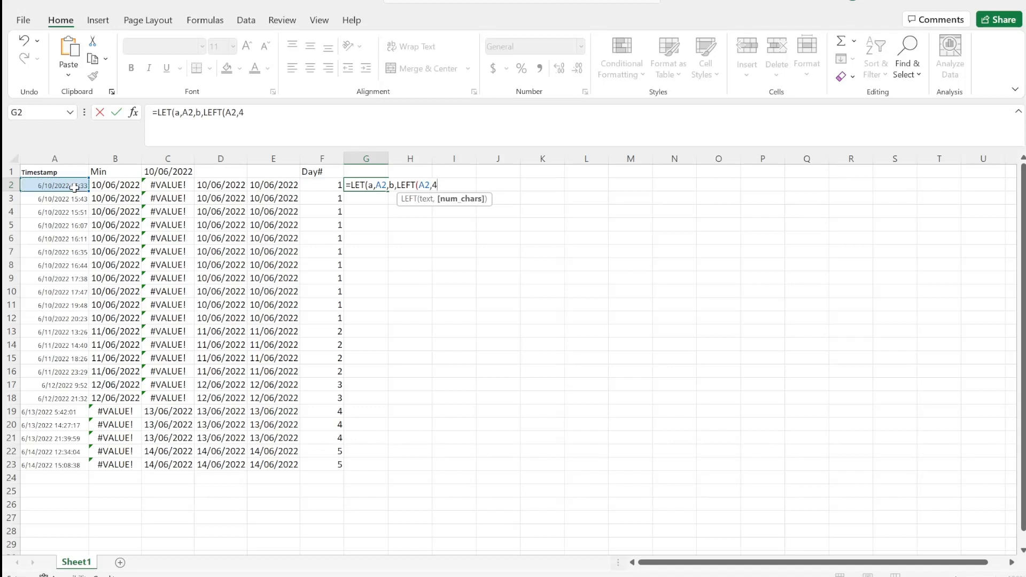
pyautogui.write(')')
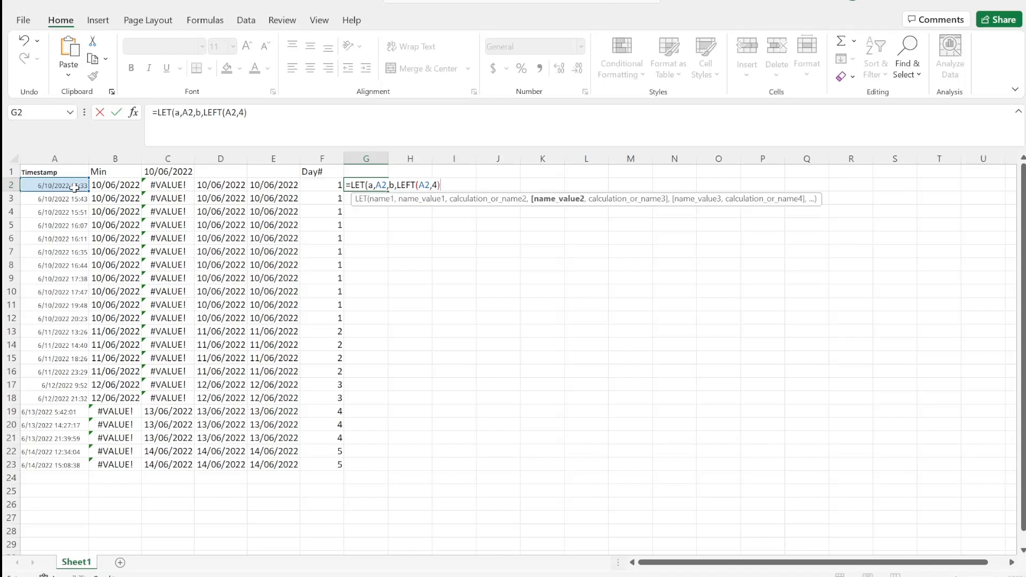
pyautogui.write(',')
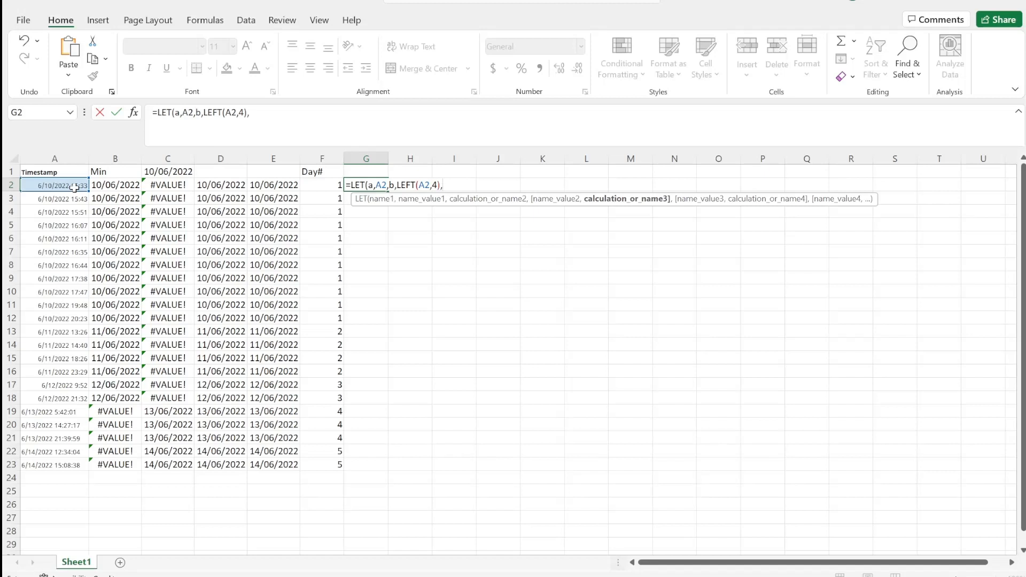
pyautogui.write('a*b)')
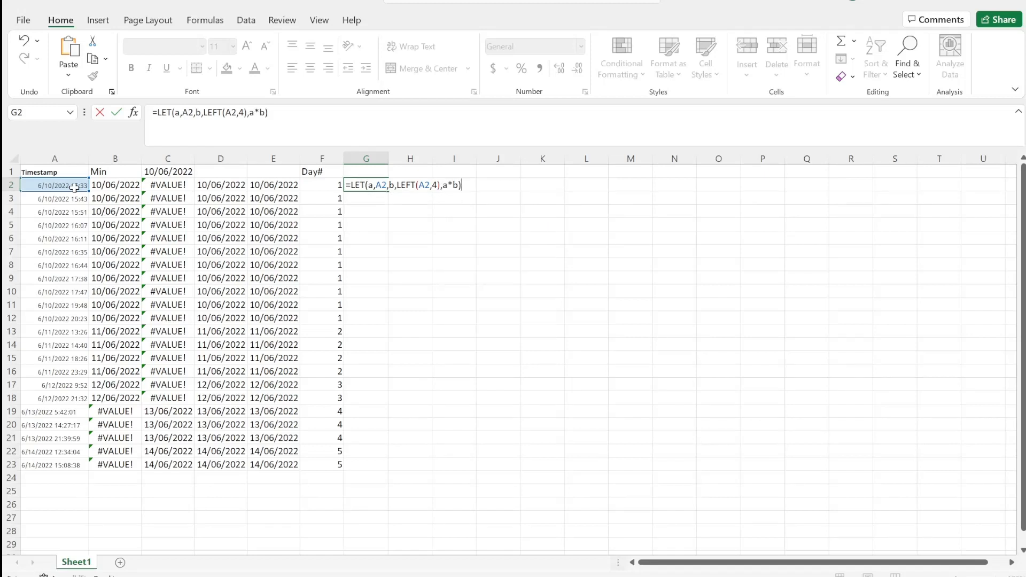
pyautogui.press('enter')
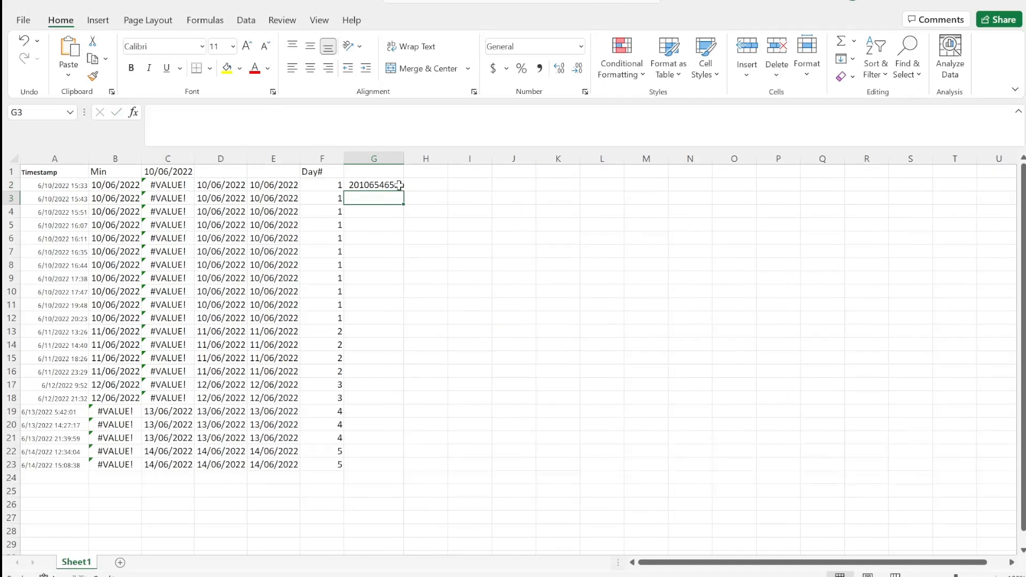
# - Fill the G2 result down, inspect the #VALUE! cells, then clear G2:G23
pyautogui.click(373, 185)
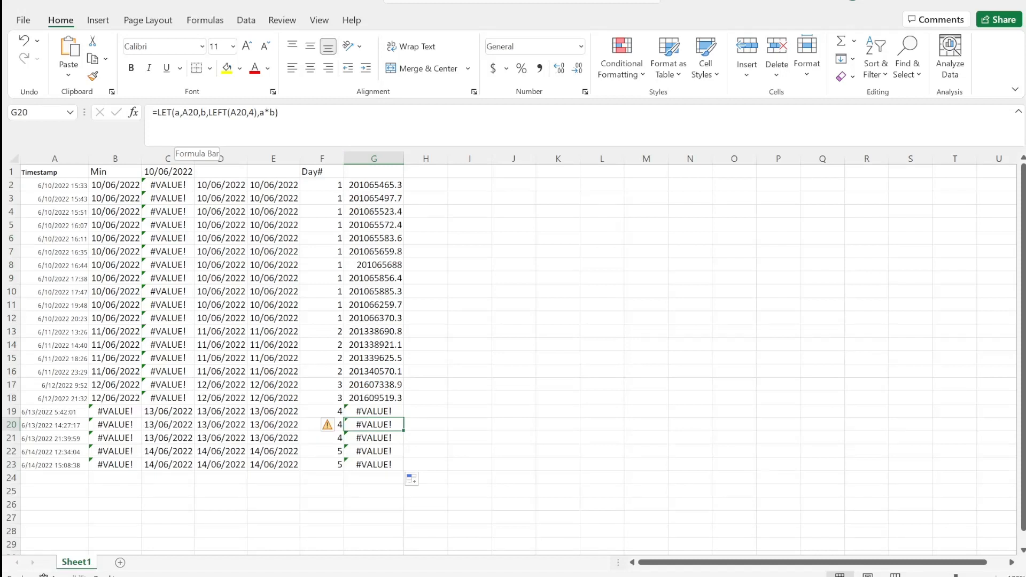
pyautogui.doubleClick(373, 424)
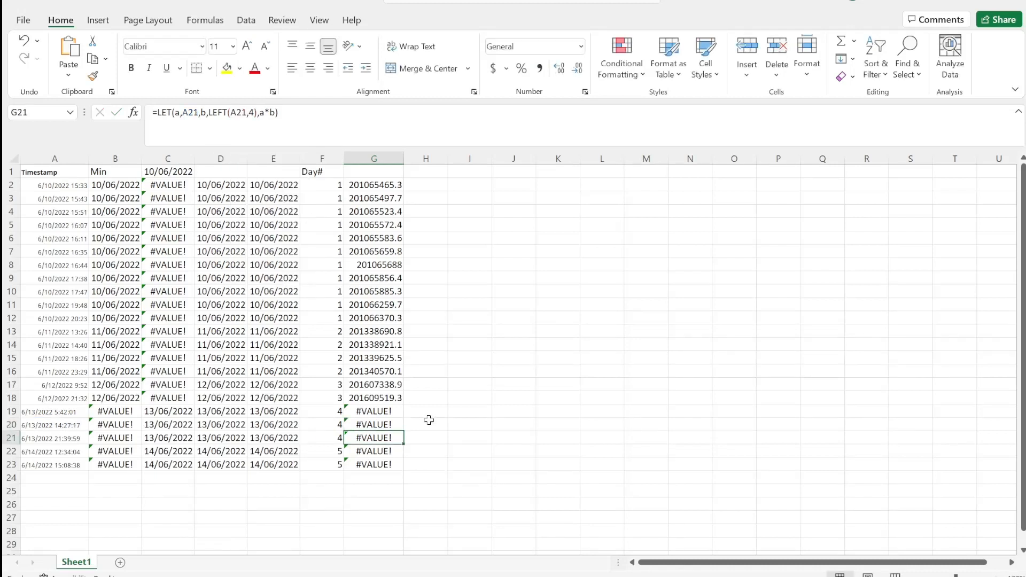
pyautogui.click(373, 159)
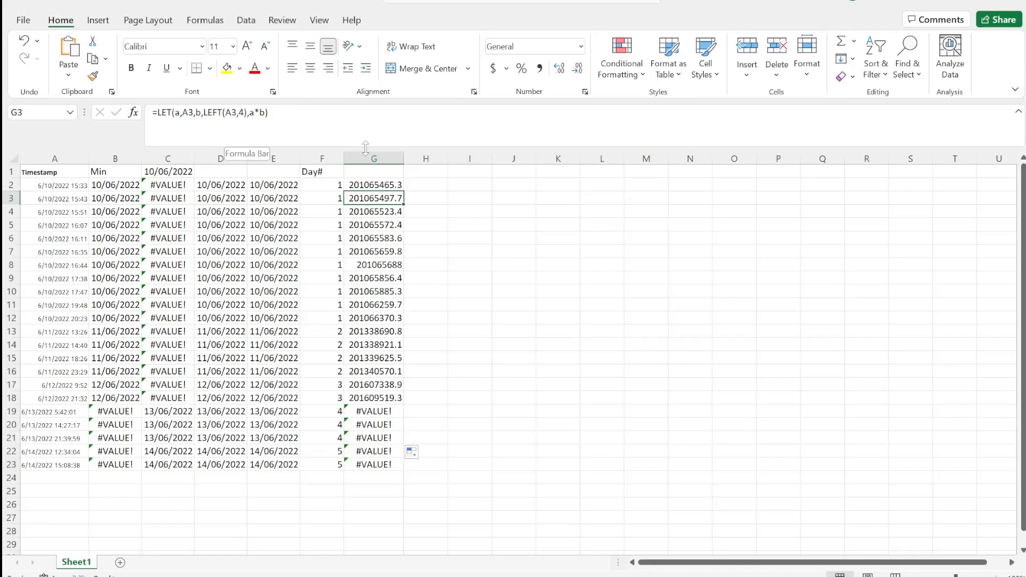
pyautogui.moveTo(374, 184); pyautogui.dragTo(374, 451)
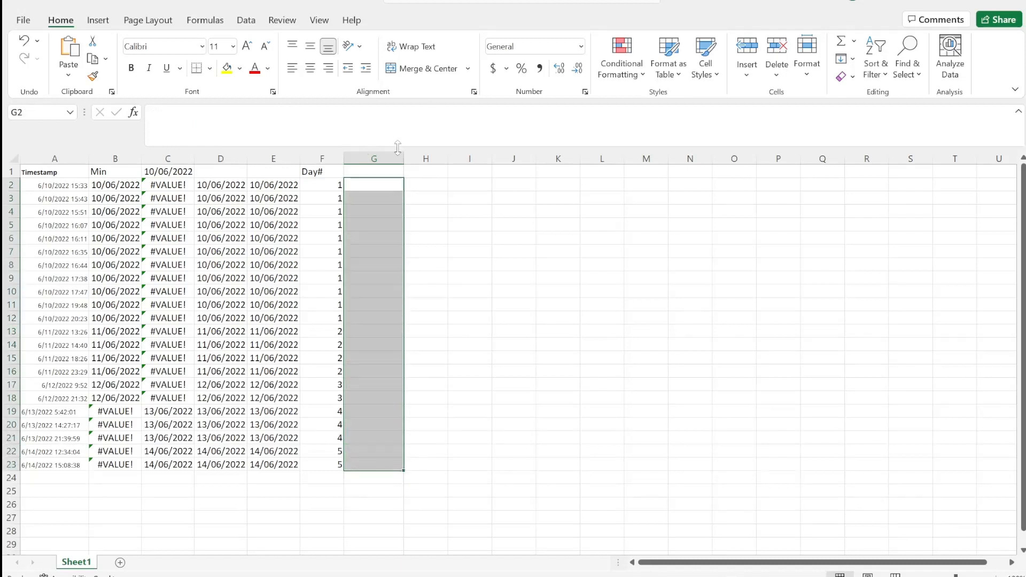
pyautogui.click(373, 184)
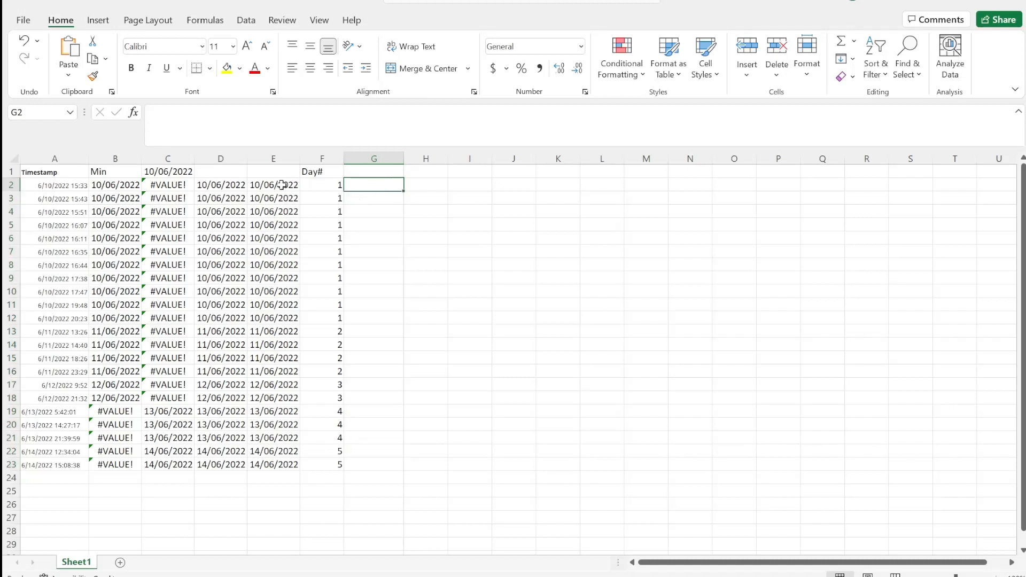
pyautogui.moveTo(61, 207)
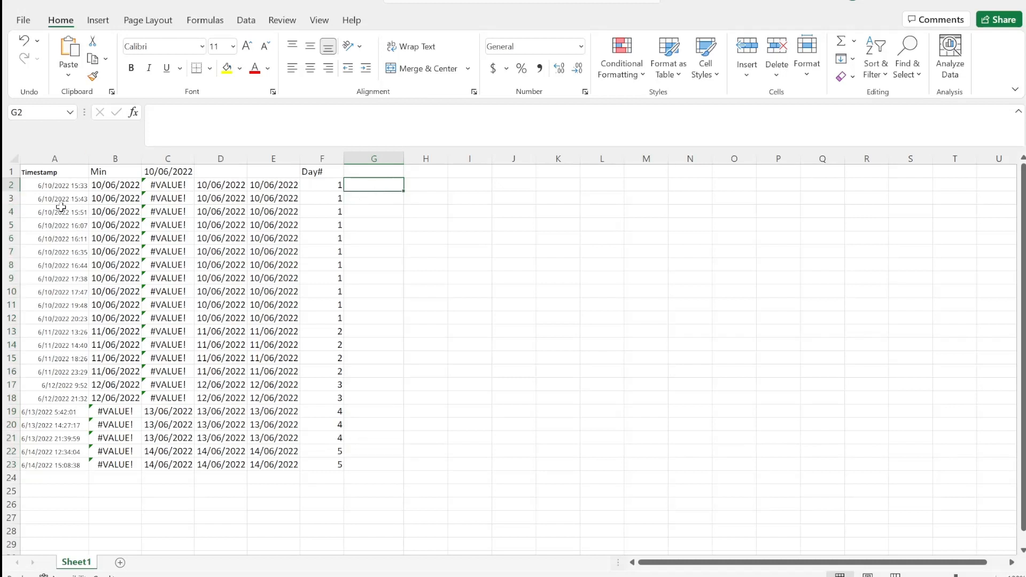
pyautogui.moveTo(213, 187)
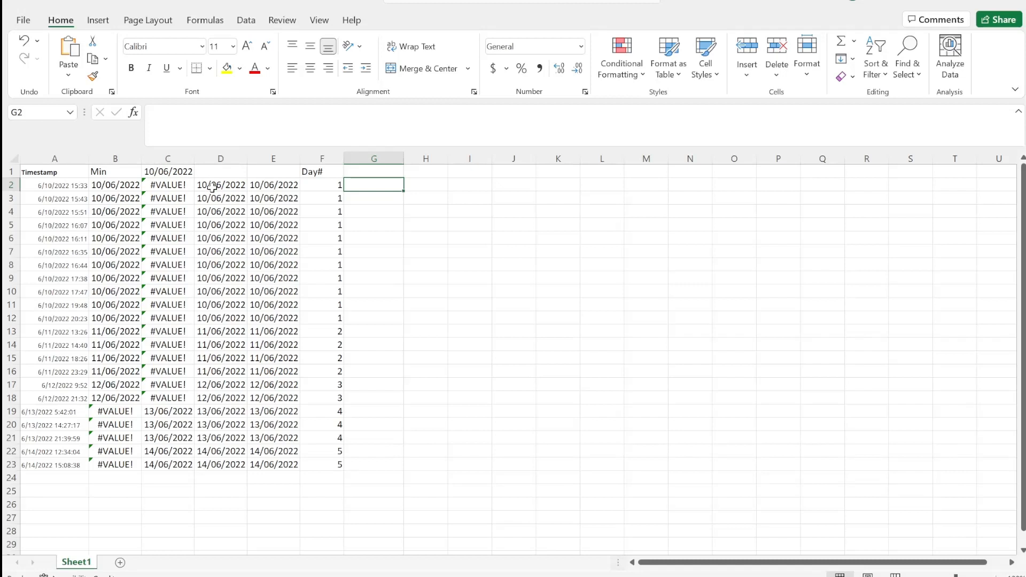
pyautogui.click(221, 184)
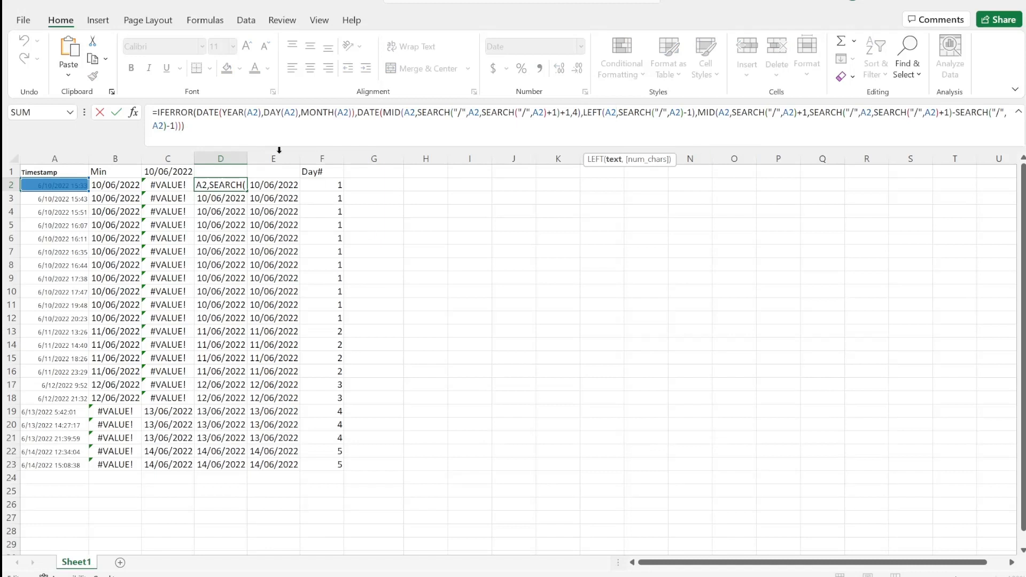
pyautogui.moveTo(423, 171)
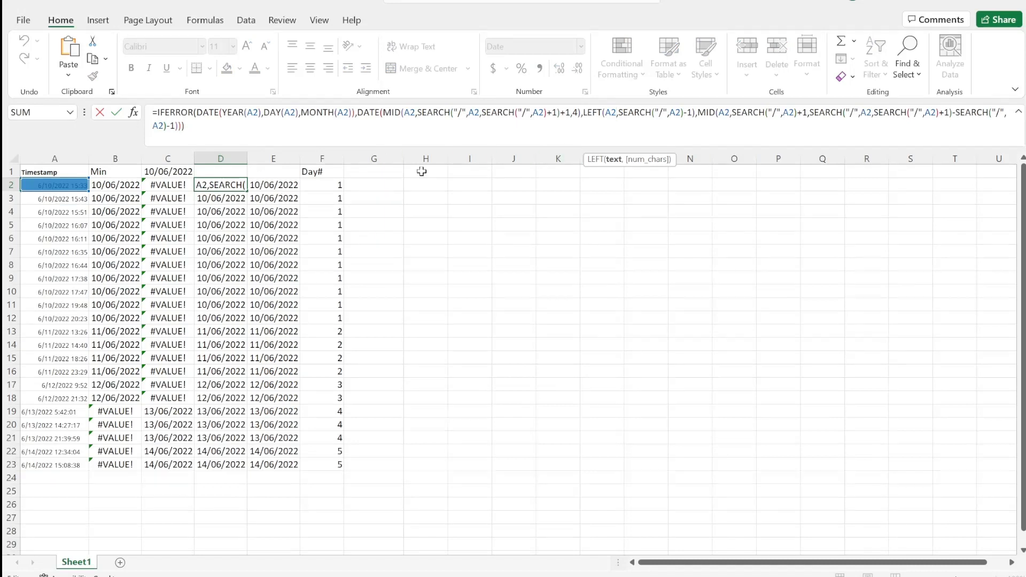
pyautogui.click(425, 185)
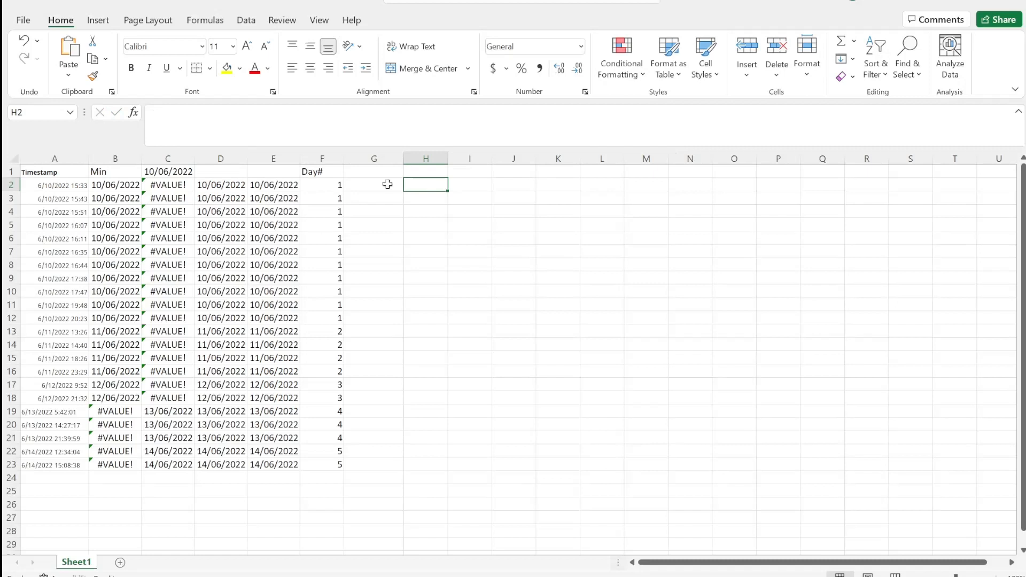
pyautogui.click(220, 185)
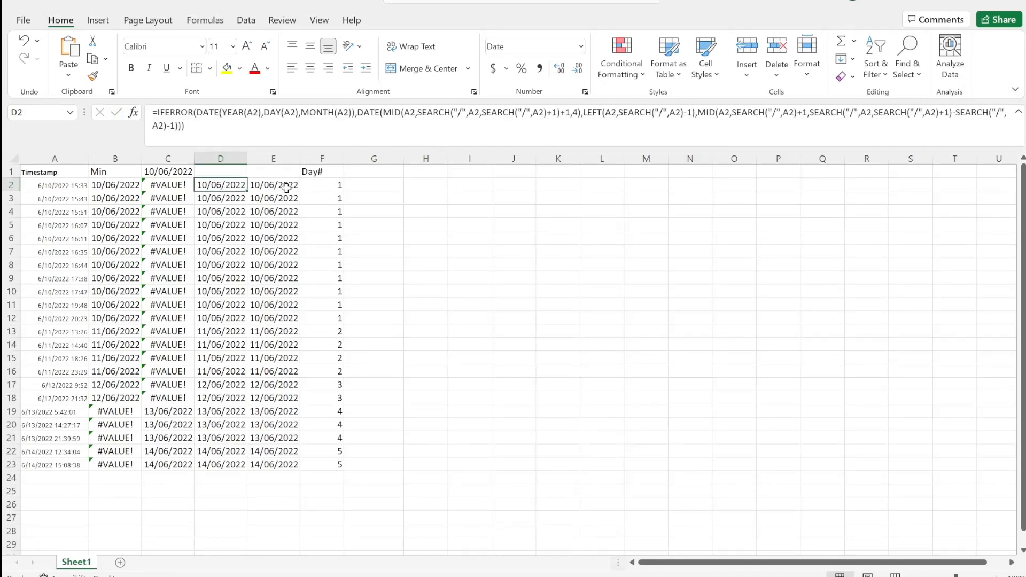
pyautogui.click(273, 184)
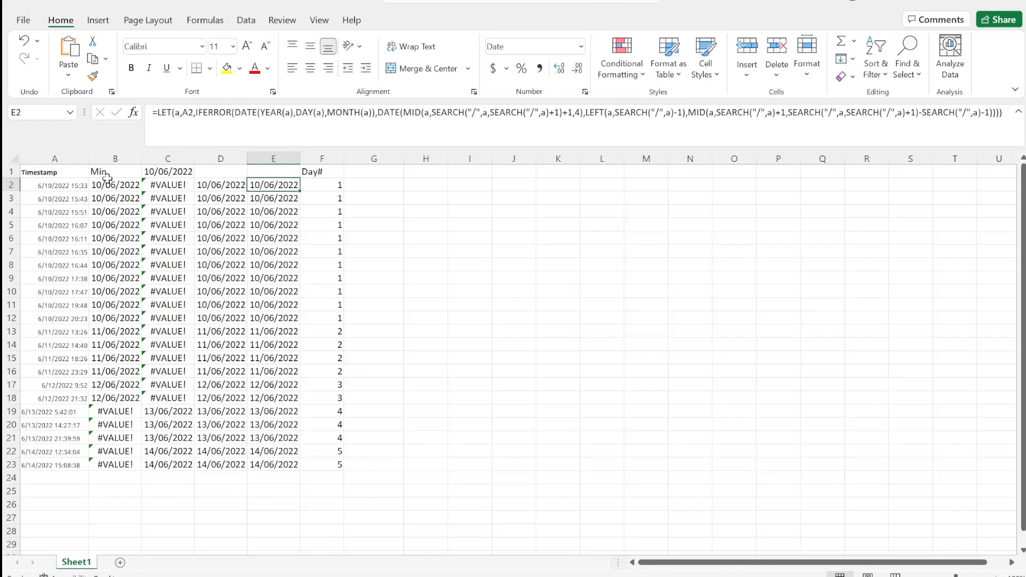
# - Select the A2:A23 timestamps, test a paste into column H, and copy them
pyautogui.moveTo(55, 185); pyautogui.dragTo(55, 451)
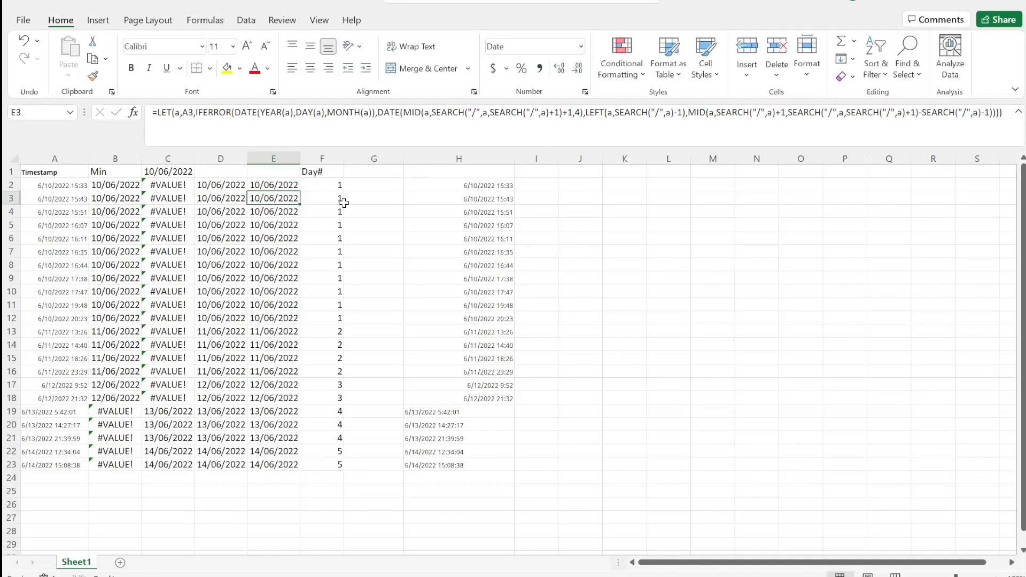
pyautogui.moveTo(273, 184); pyautogui.dragTo(273, 465)
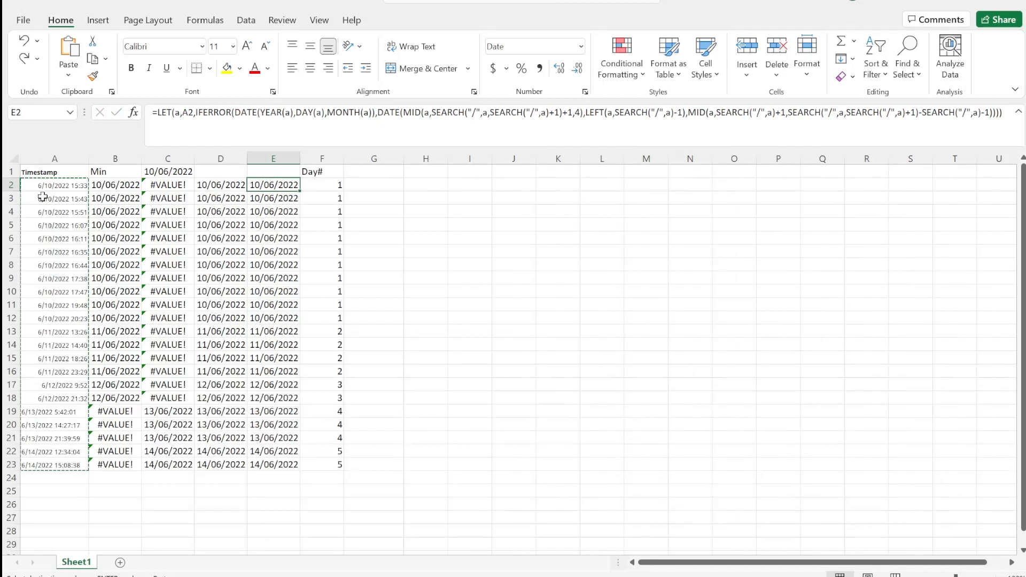
pyautogui.click(221, 371)
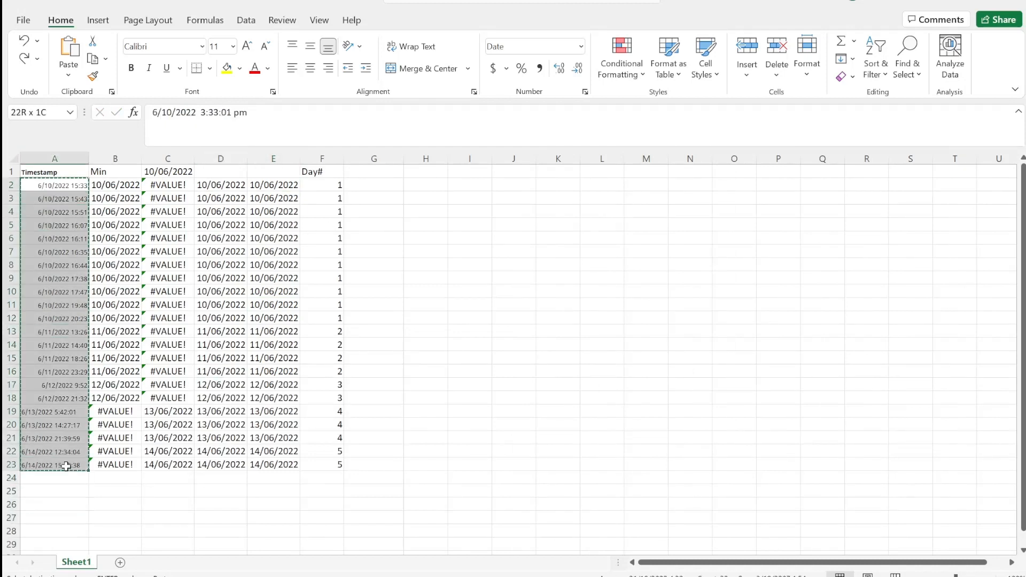
pyautogui.click(273, 184)
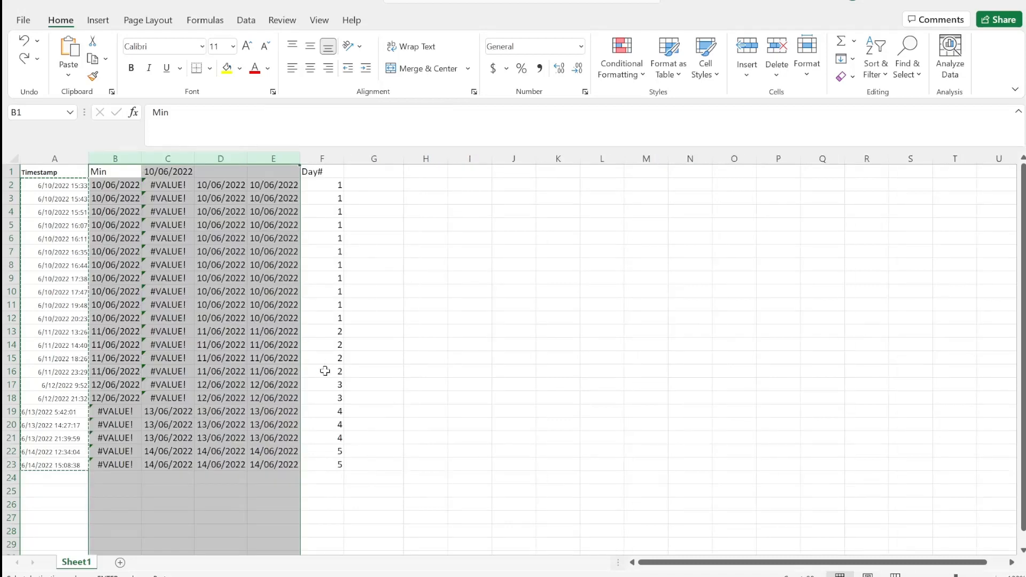
pyautogui.click(321, 185)
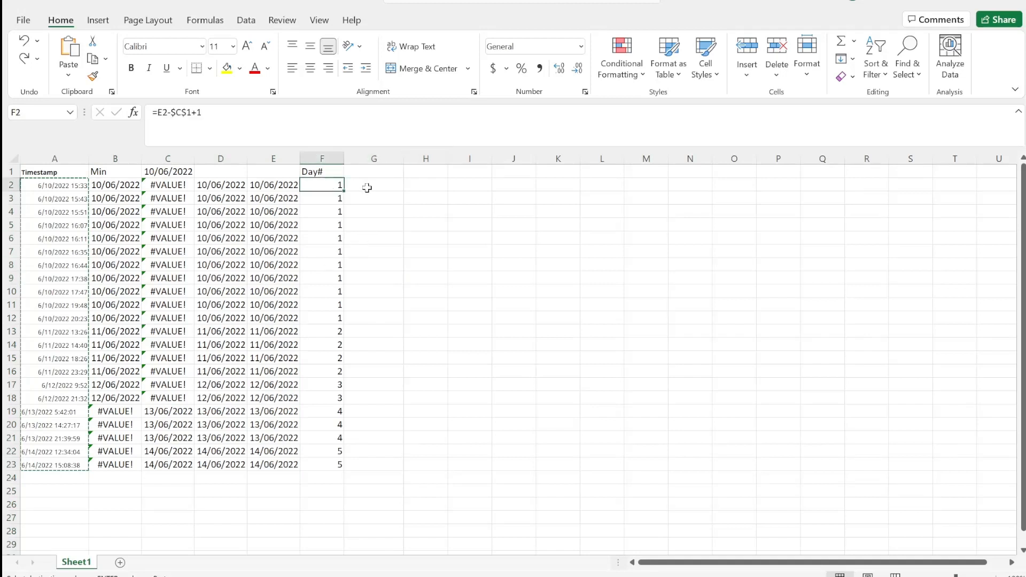
pyautogui.click(373, 184)
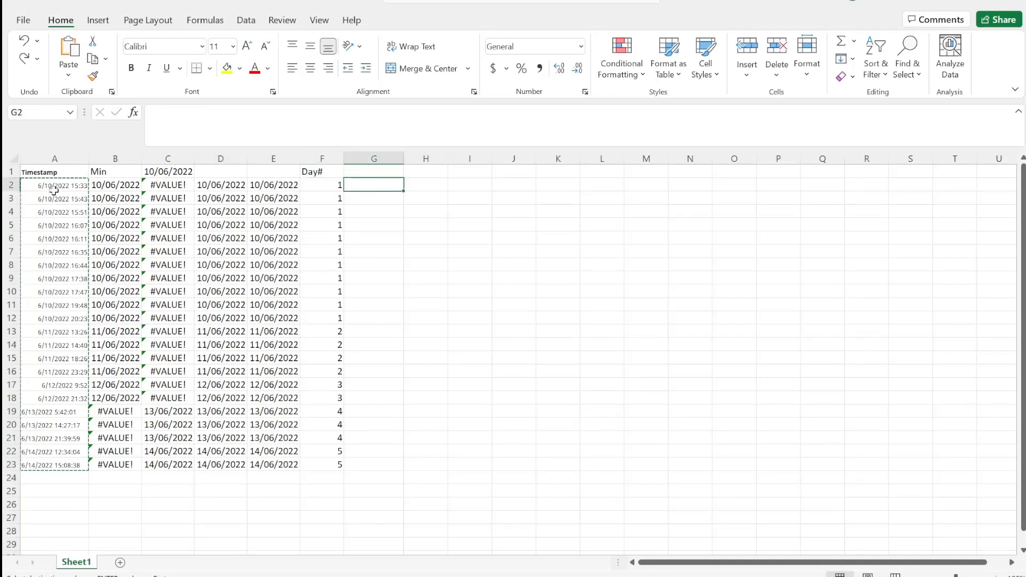
pyautogui.click(273, 184)
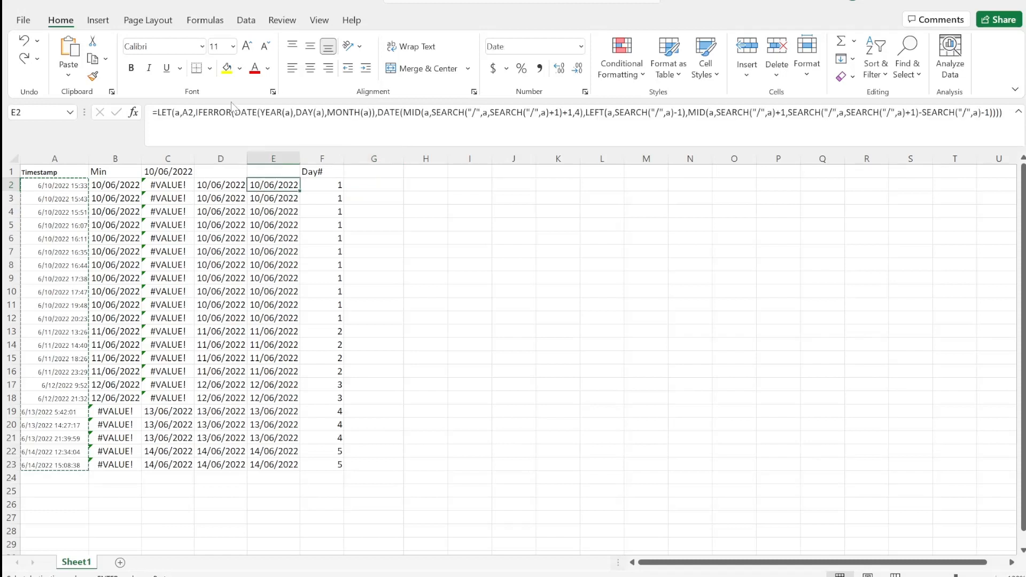
# - Copy the E2 date formula into G2, referencing A2:A23 instead of A2
pyautogui.doubleClick(274, 184)
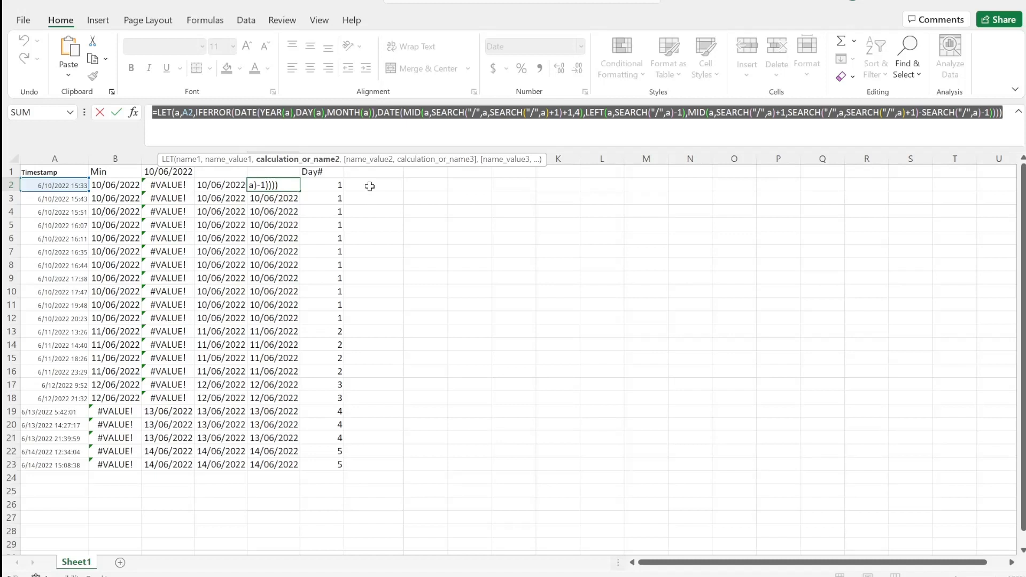
pyautogui.write(':A23')
pyautogui.press('Enter')
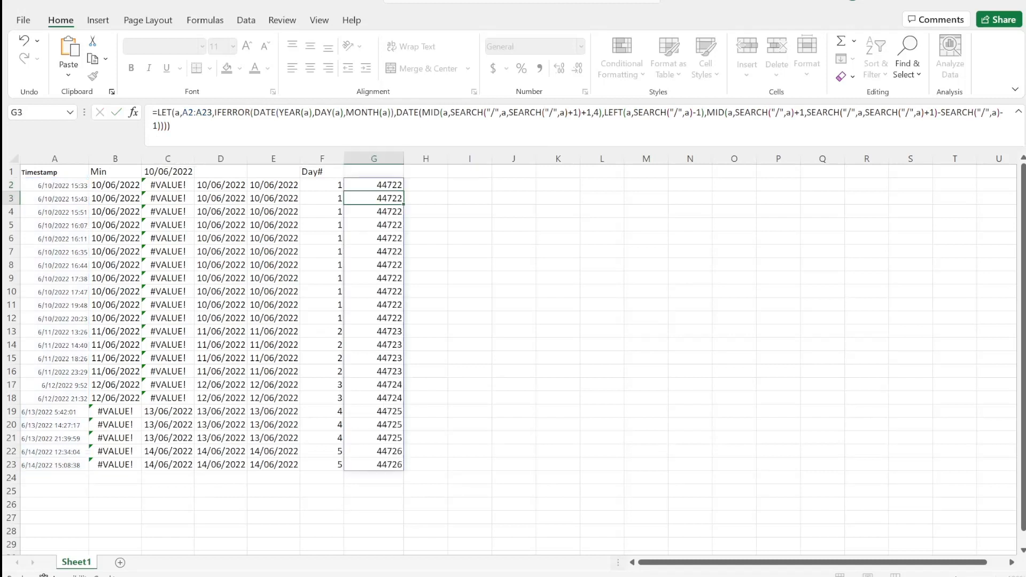
# - Extend the G2 LET formula with c as MIN(b), returning b-c+1
pyautogui.click(374, 184)
pyautogui.write(',b')
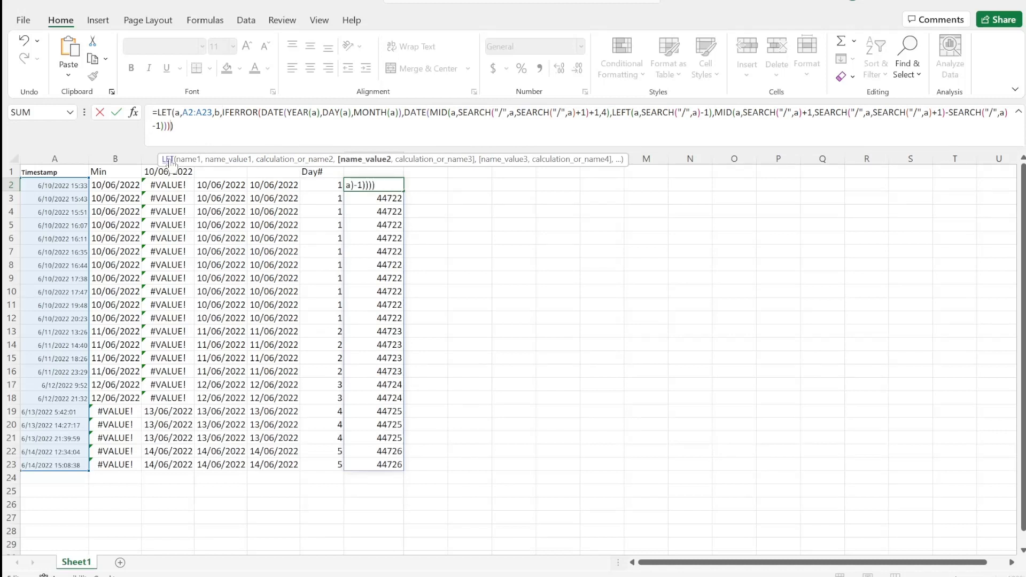
pyautogui.write(',c,')
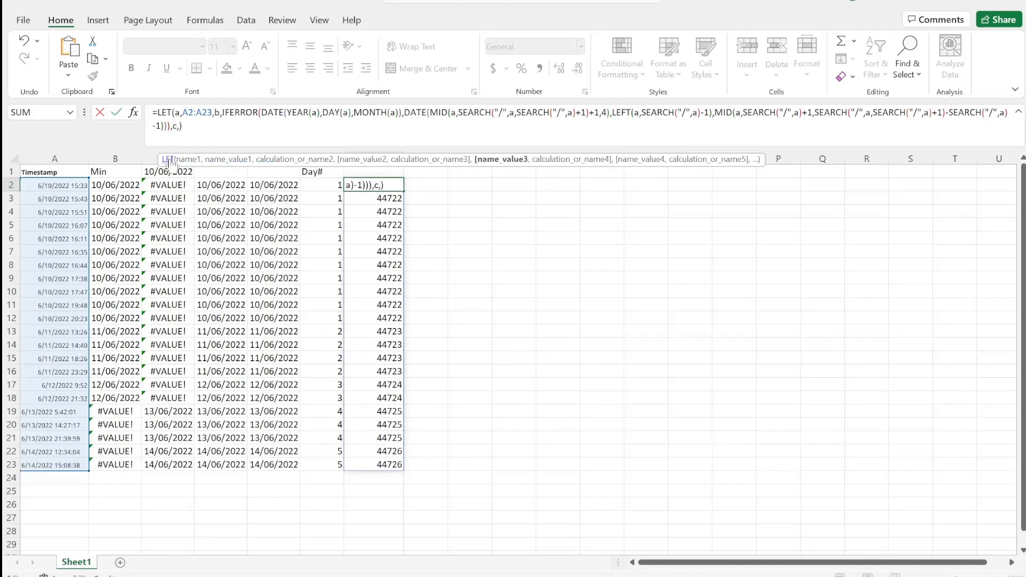
pyautogui.write('MIN(')
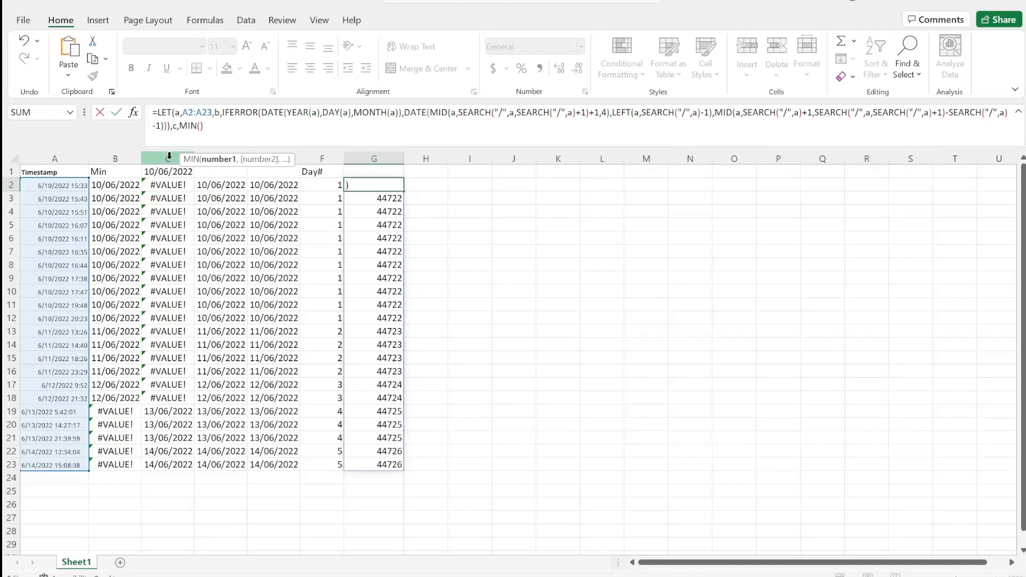
pyautogui.write('b')
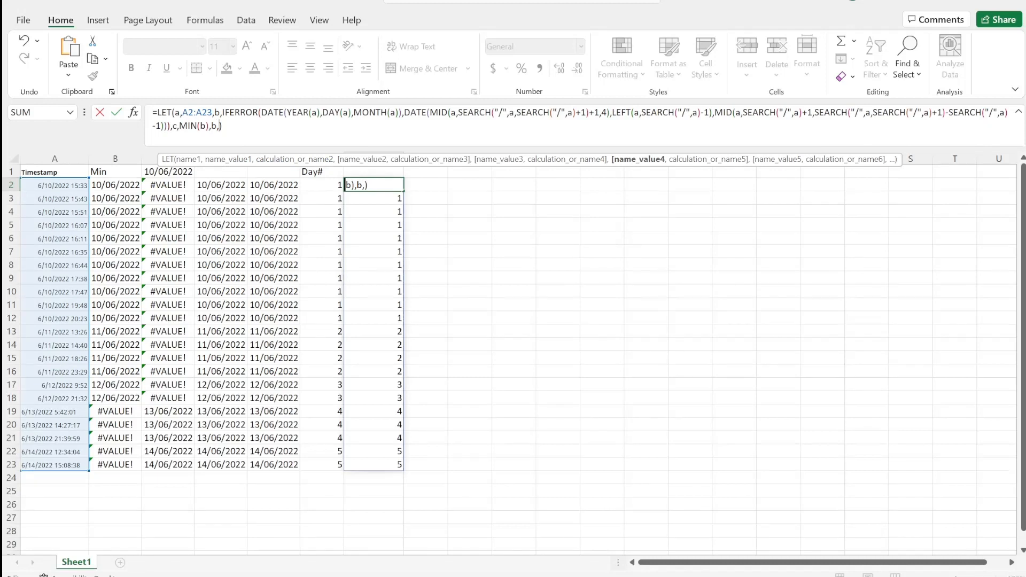
pyautogui.press('Backspace')
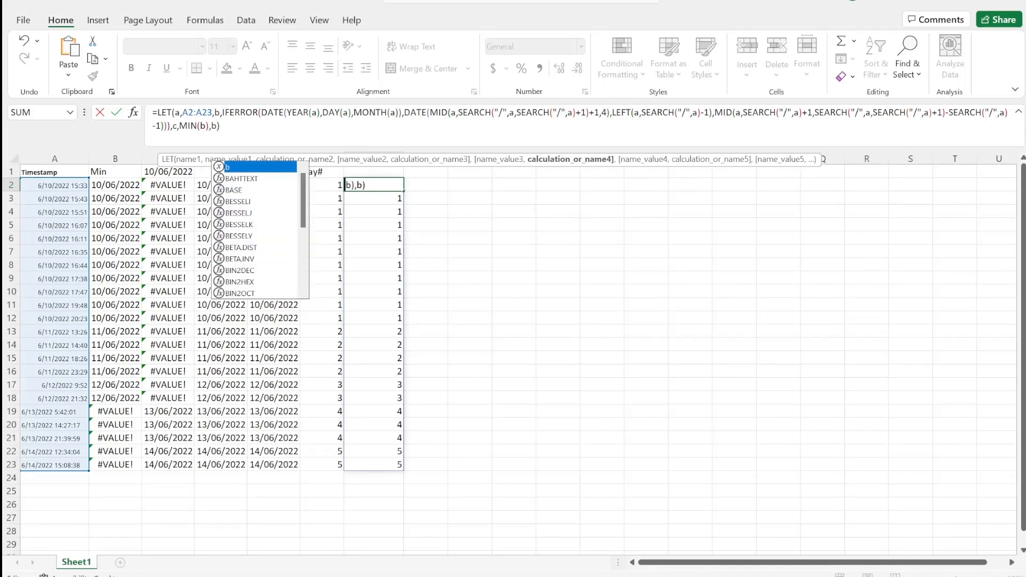
pyautogui.write('-c+1')
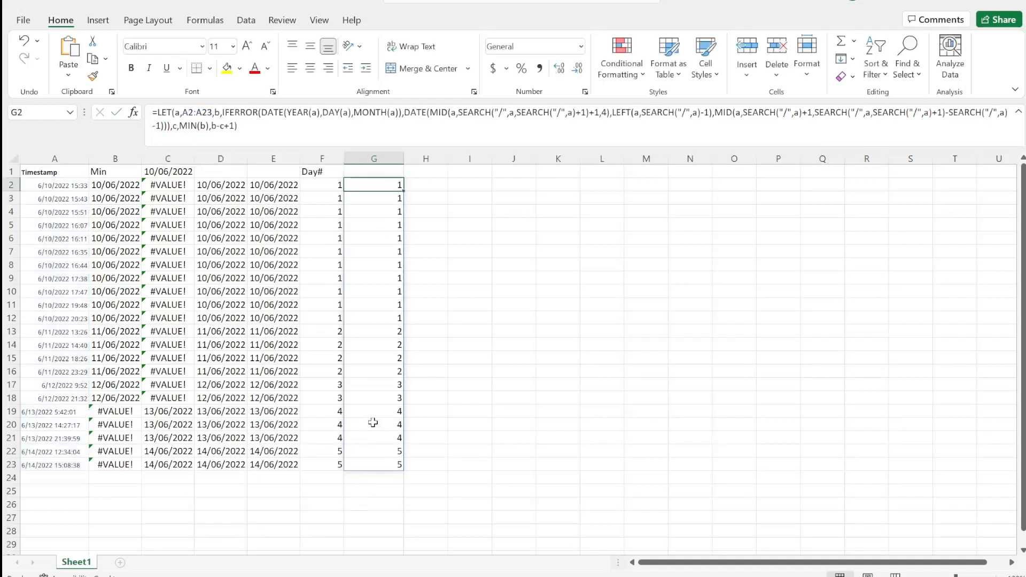
pyautogui.click(373, 197)
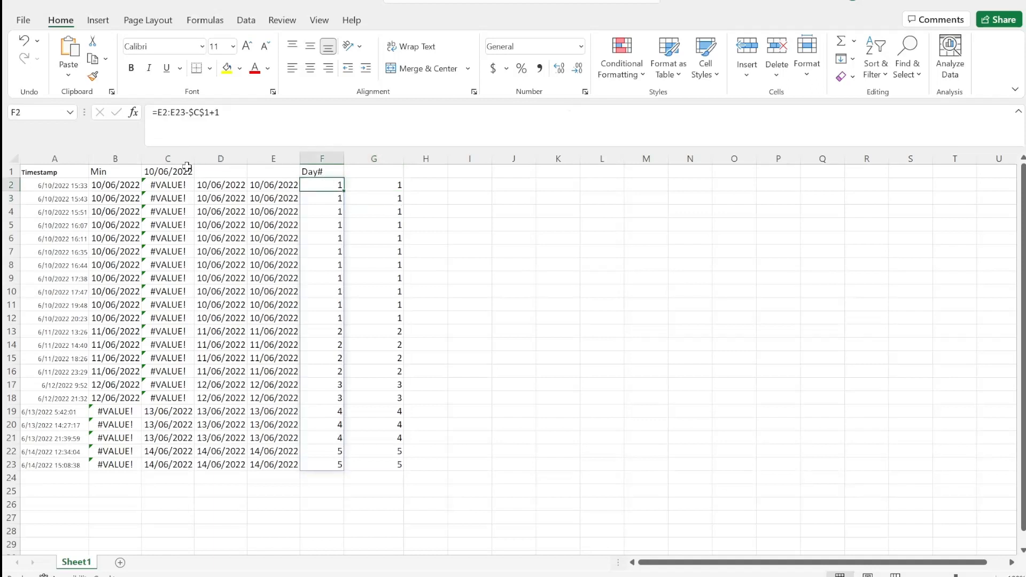
pyautogui.click(55, 198)
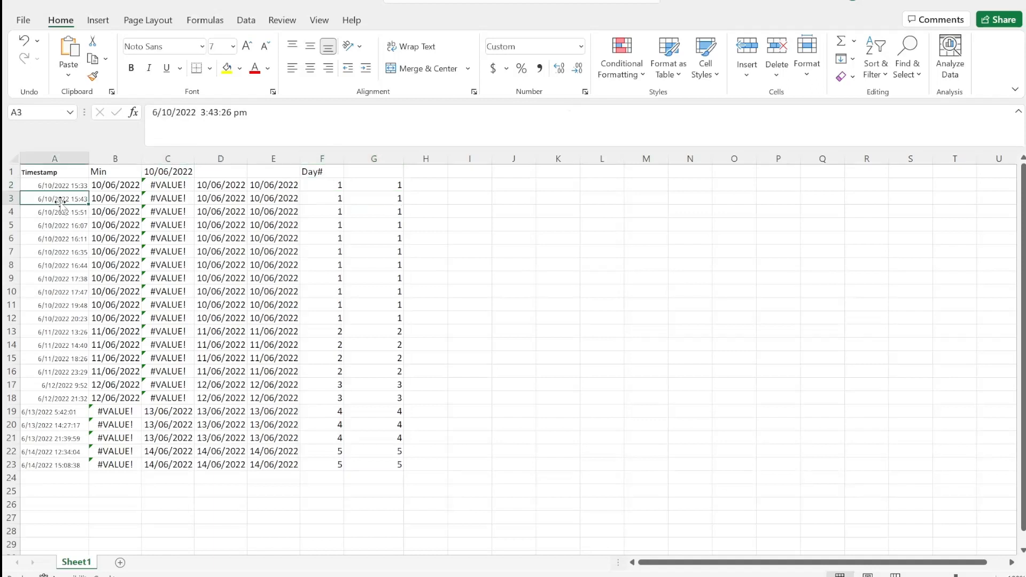
pyautogui.click(273, 212)
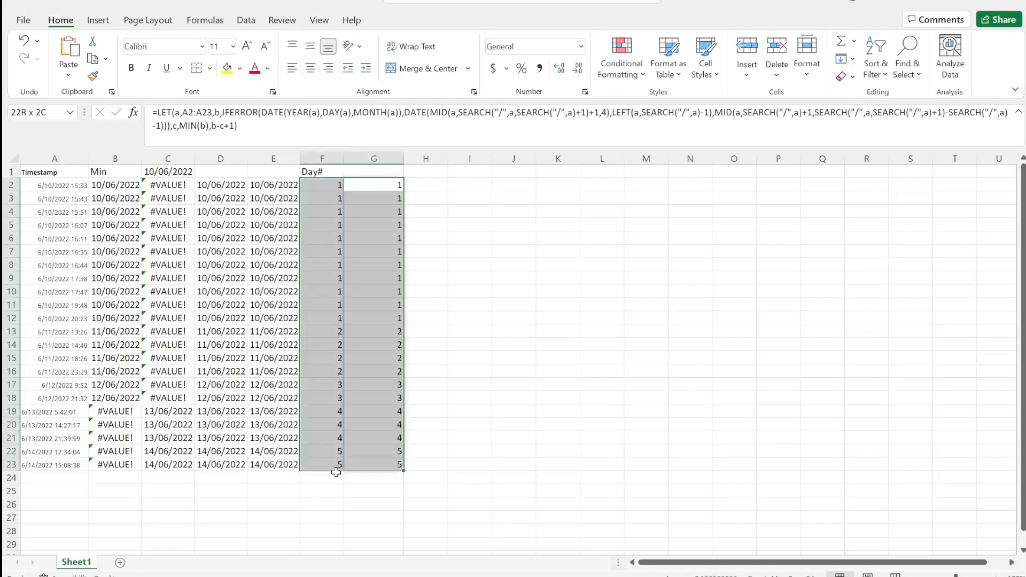
pyautogui.click(373, 184)
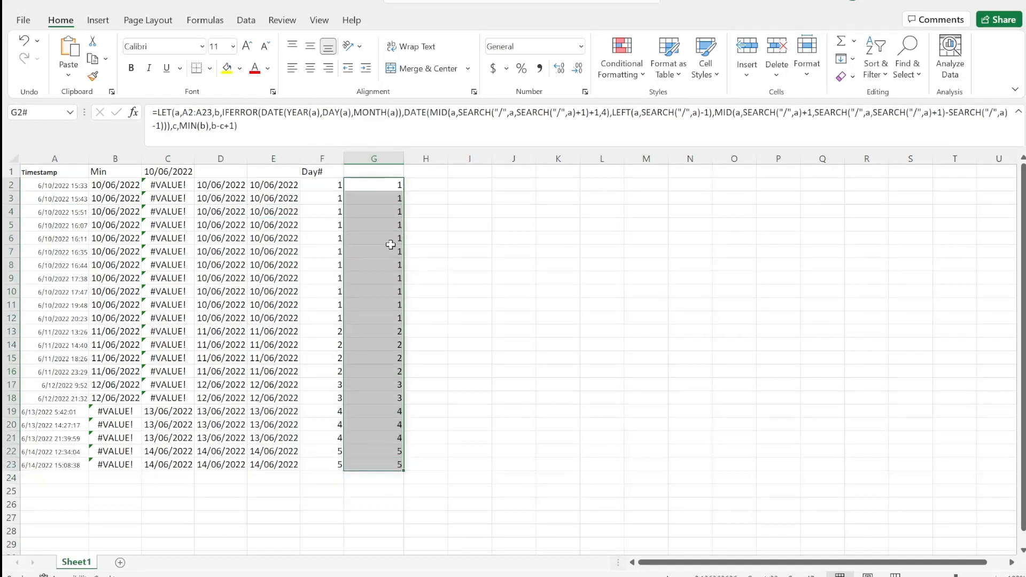
pyautogui.click(374, 397)
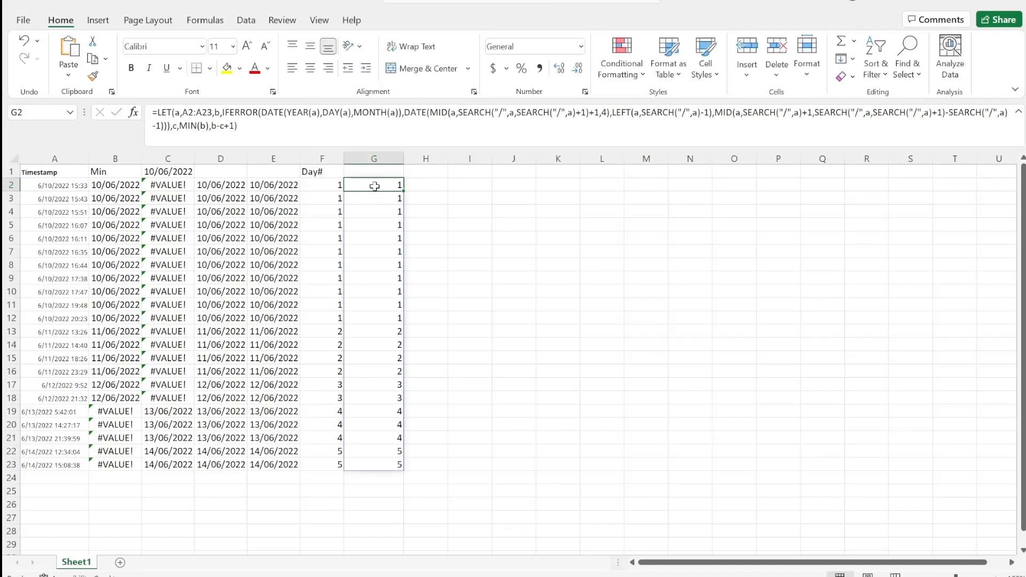
pyautogui.doubleClick(374, 184)
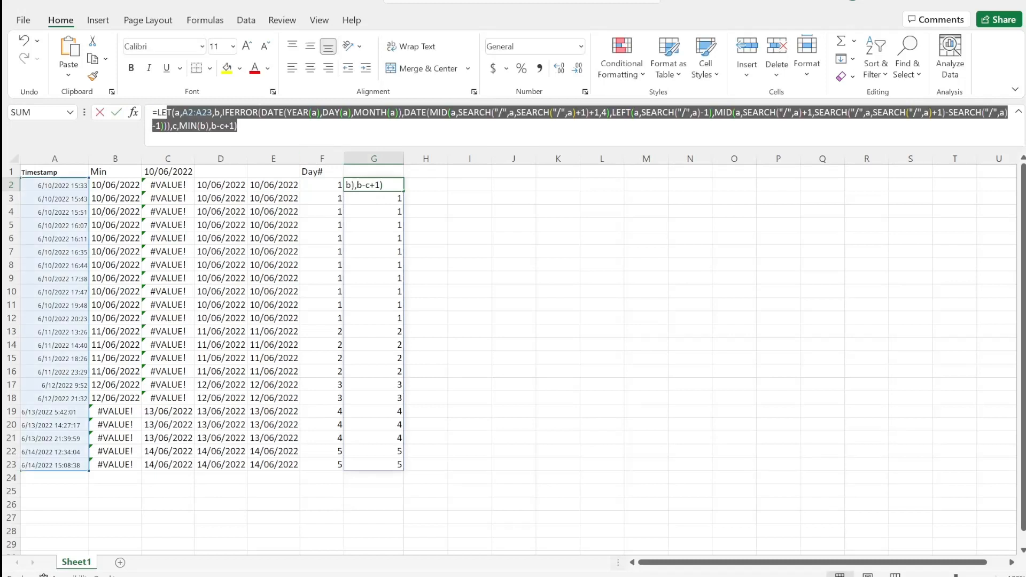